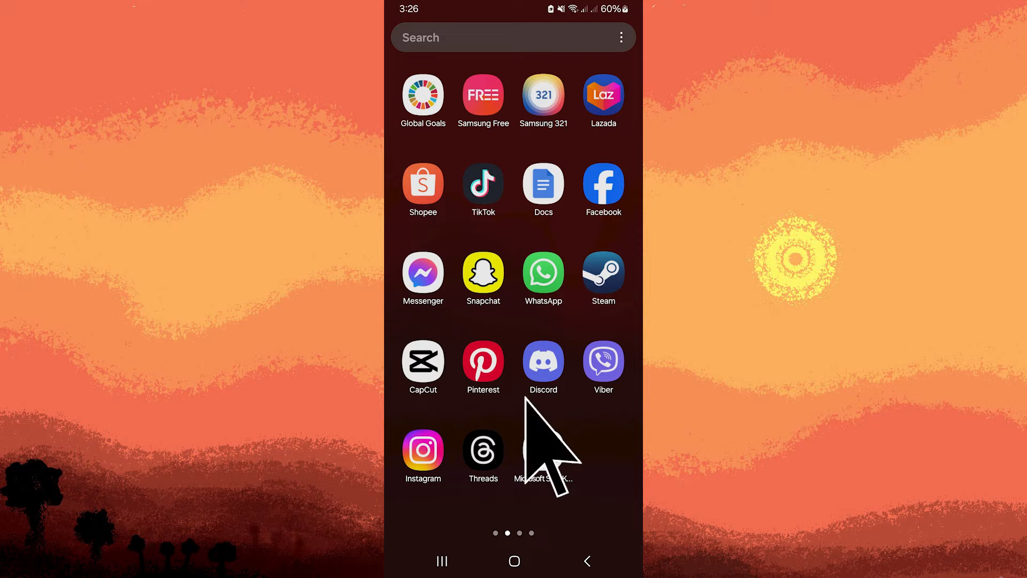
mouse_move(531, 436)
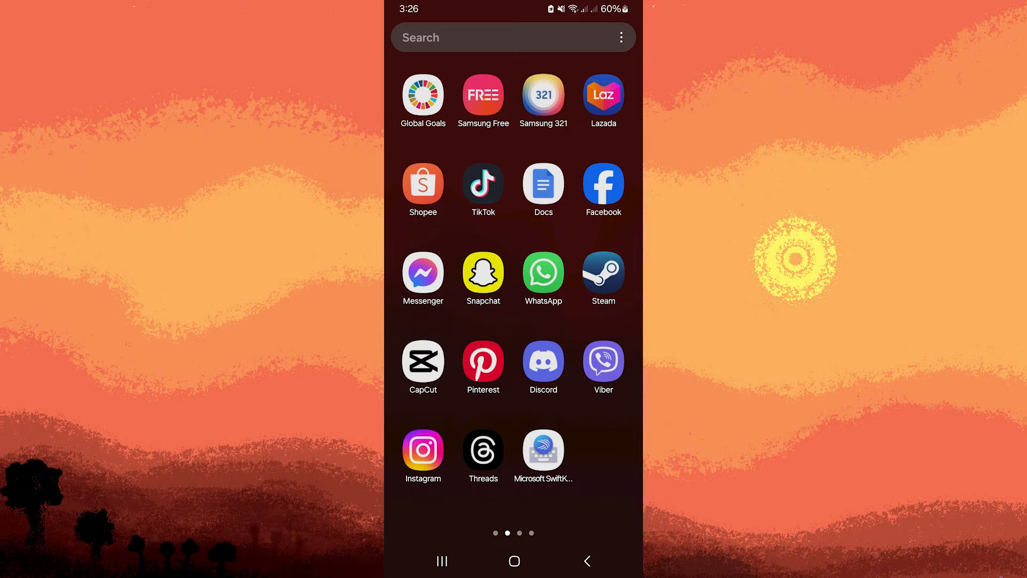
Launch Microsoft SwiftKey to reach its main settings with Languages, Themes and Typing.
left_click(543, 451)
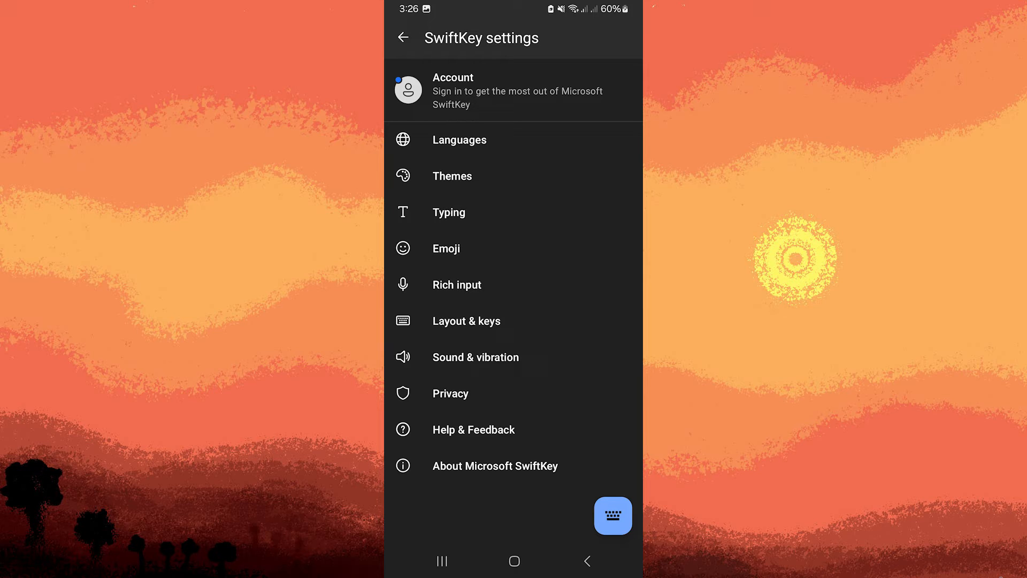
mouse_move(429, 203)
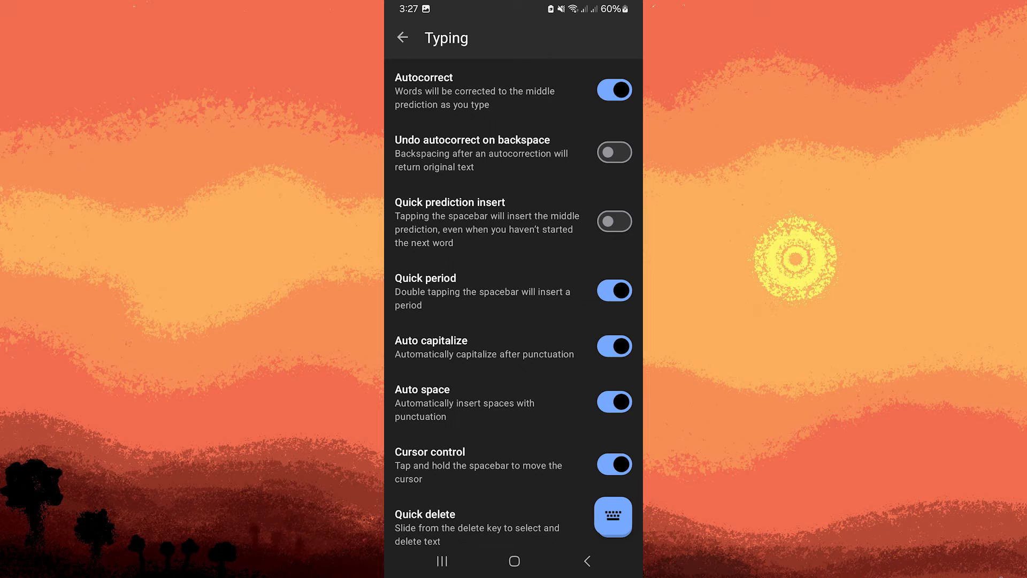
mouse_move(597, 86)
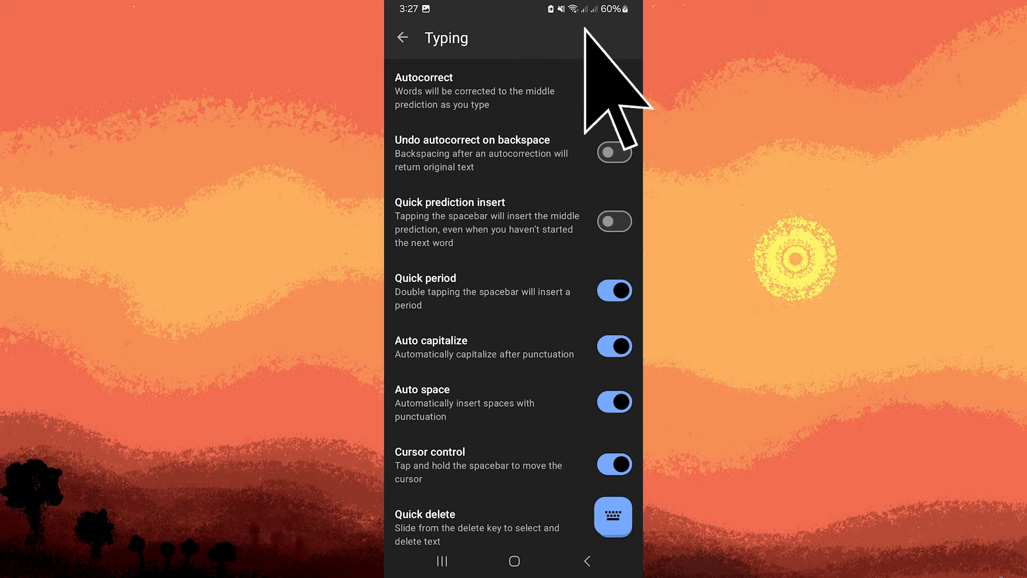
Enter the Typing settings page, where Autocorrect is still switched on.
left_click(614, 89)
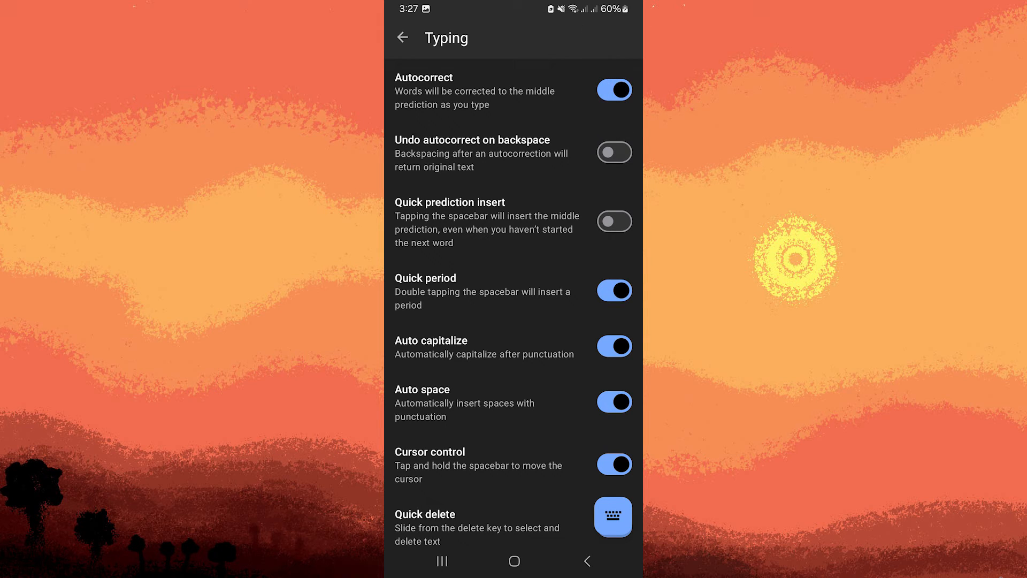